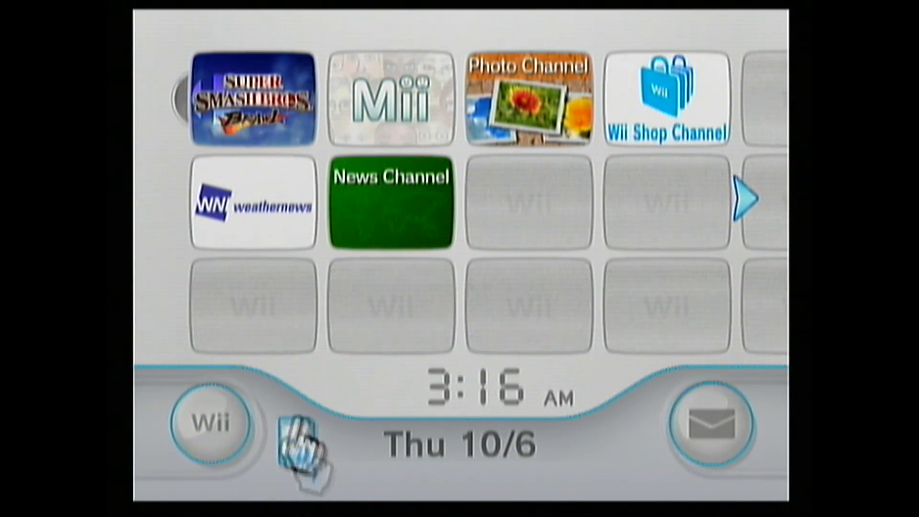
mouse_move(695, 436)
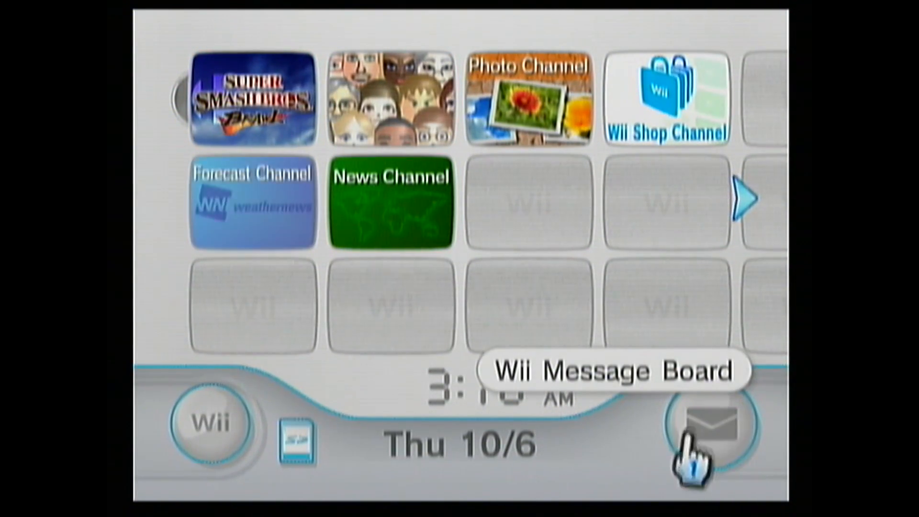
Go back one day on the Message Board and launch the red LetterBomb envelope
click(700, 422)
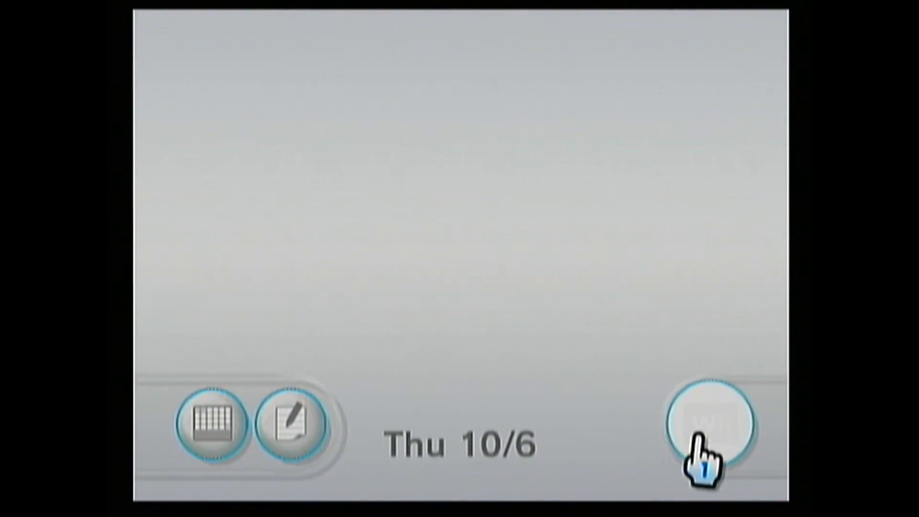
click(707, 422)
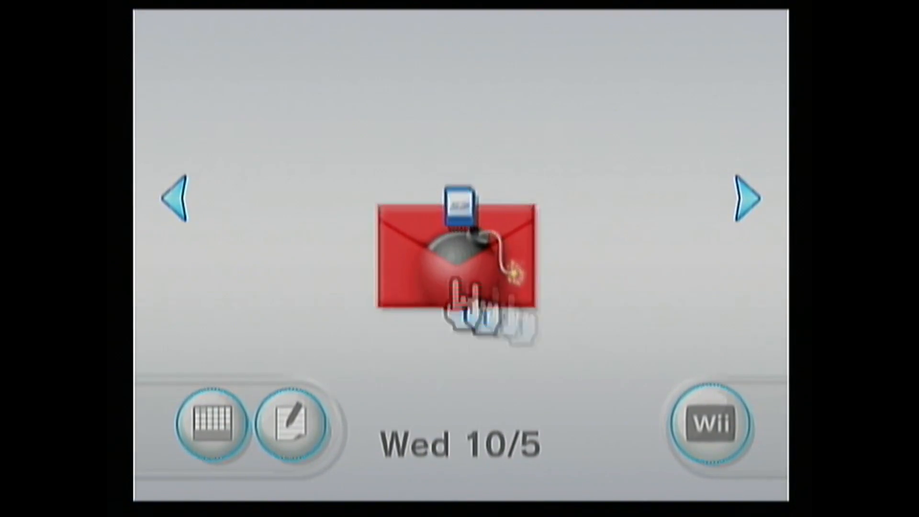
click(461, 257)
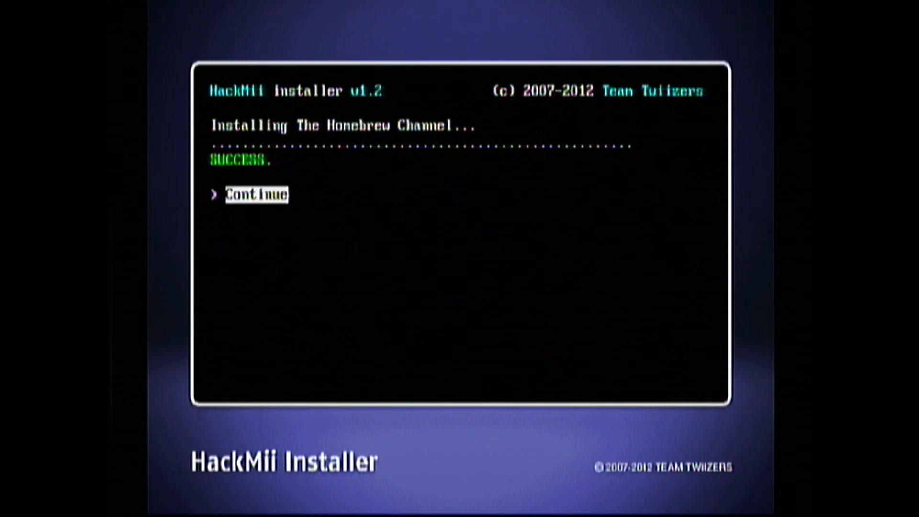
Continue past the SUCCESS screen, then show What You Need!.rar in the Downloads folder
click(254, 195)
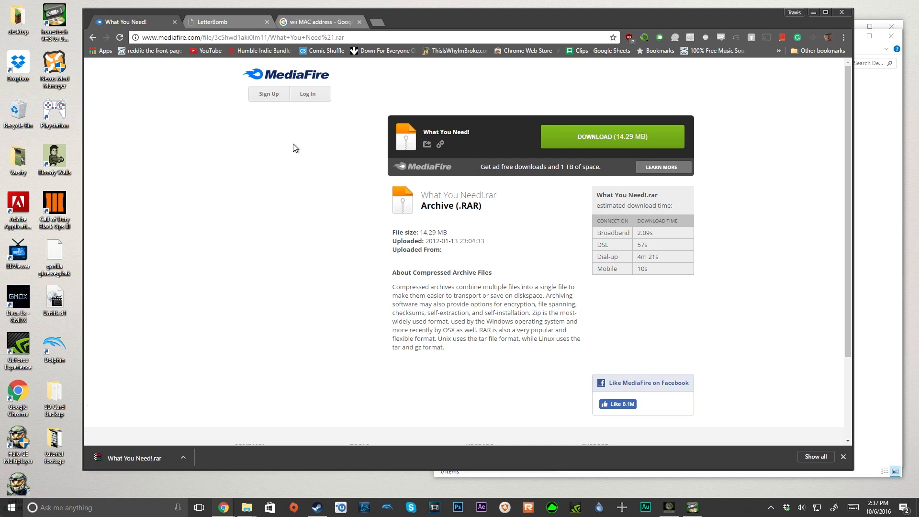
click(612, 136)
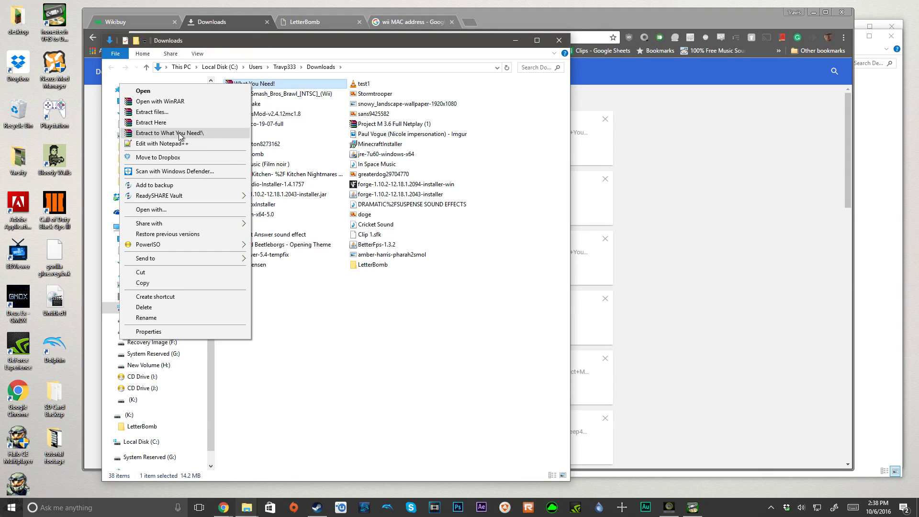
Extract What You Need!.rar into its own folder in Downloads and open that folder
click(170, 132)
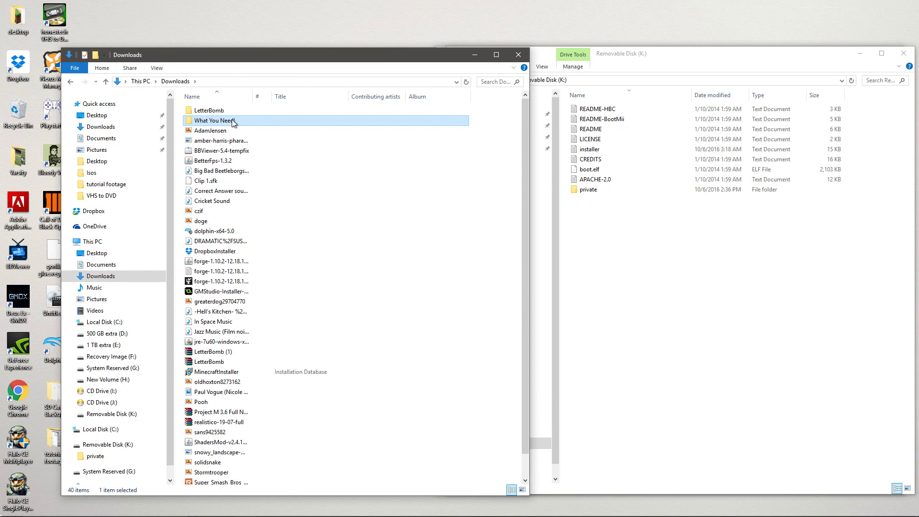
double_click(213, 121)
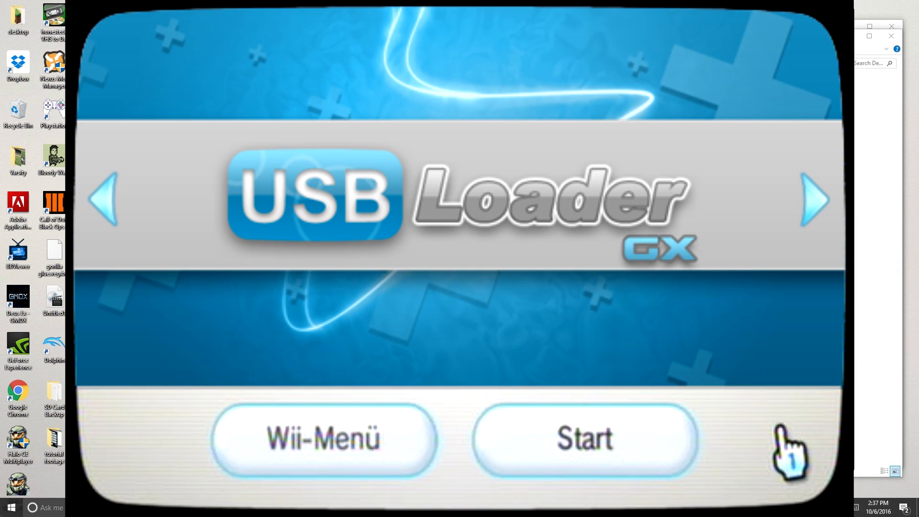
Load the cIOSX rev20b Installer from the Homebrew Channel app list
click(323, 438)
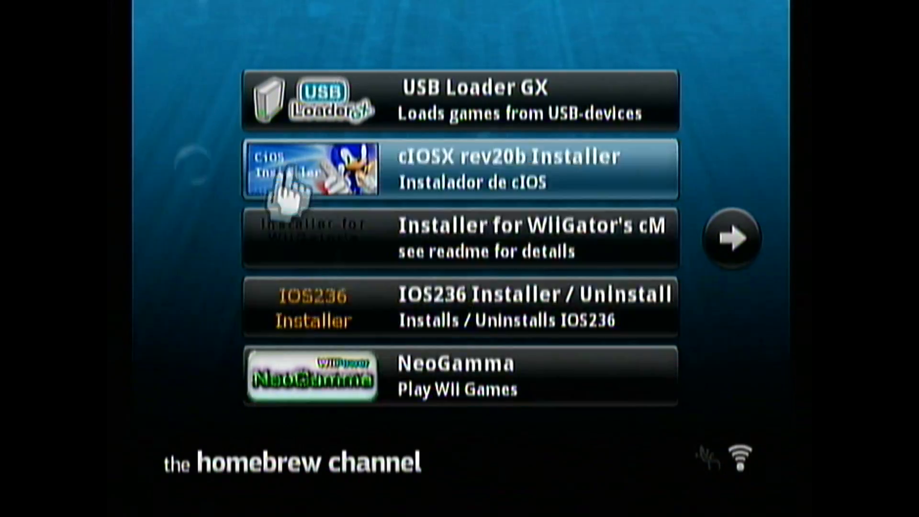
mouse_move(530, 177)
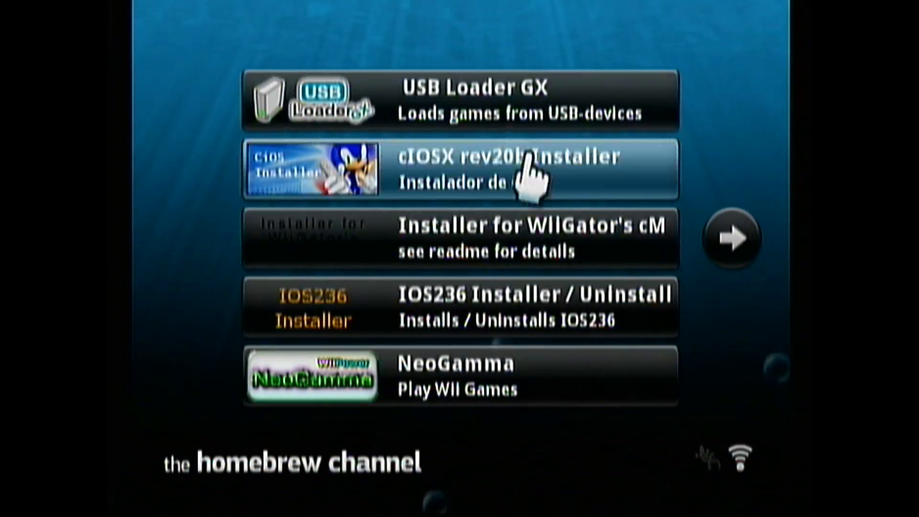
mouse_move(469, 241)
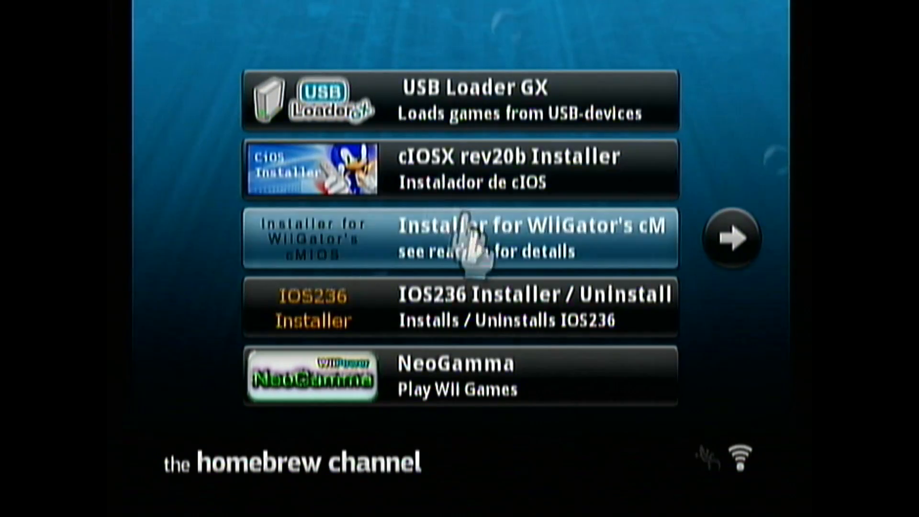
click(461, 307)
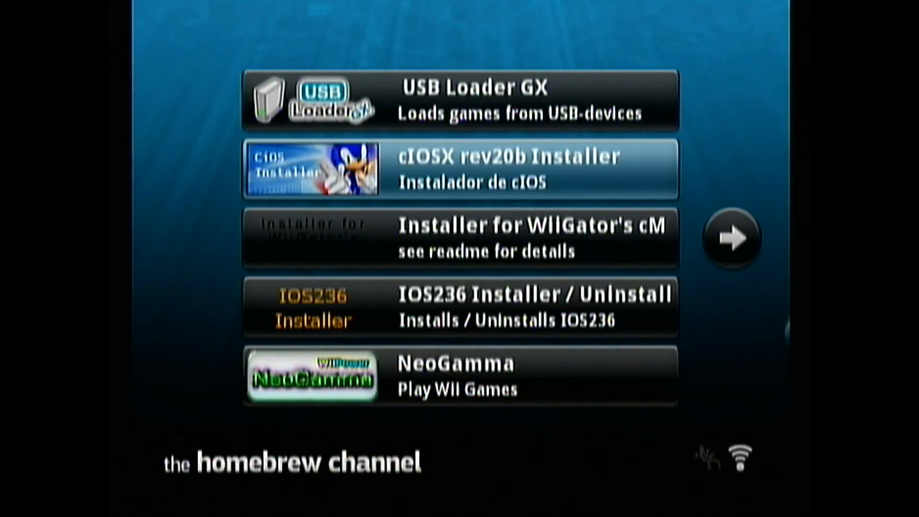
click(462, 169)
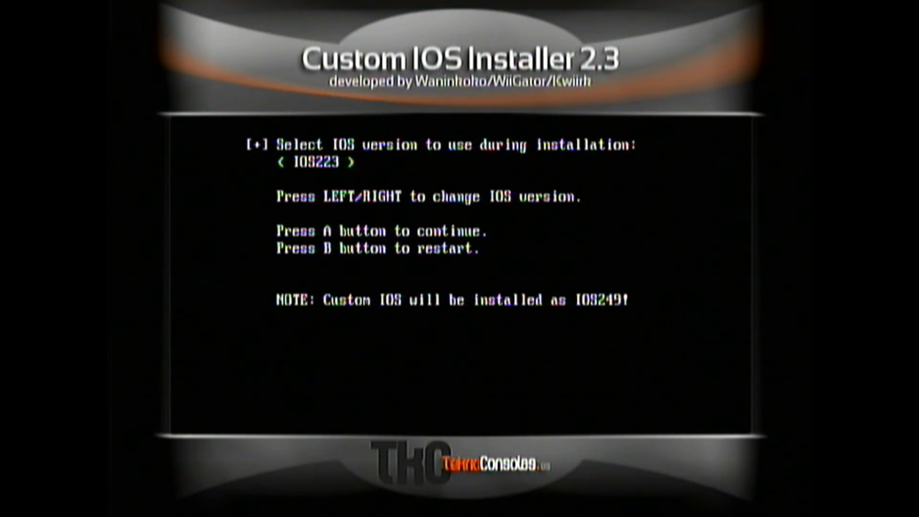
Load IOS236 as the installation IOS and accept the disclaimer
key(Right)
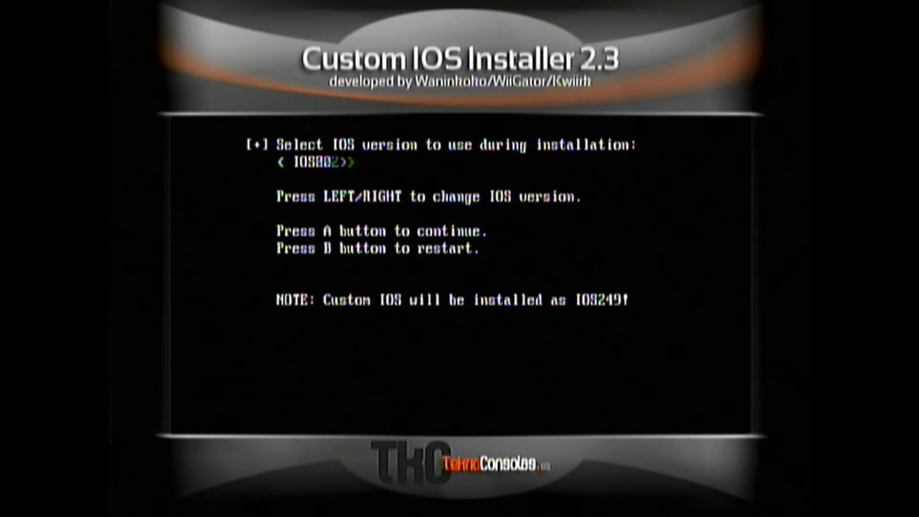
key(Left)
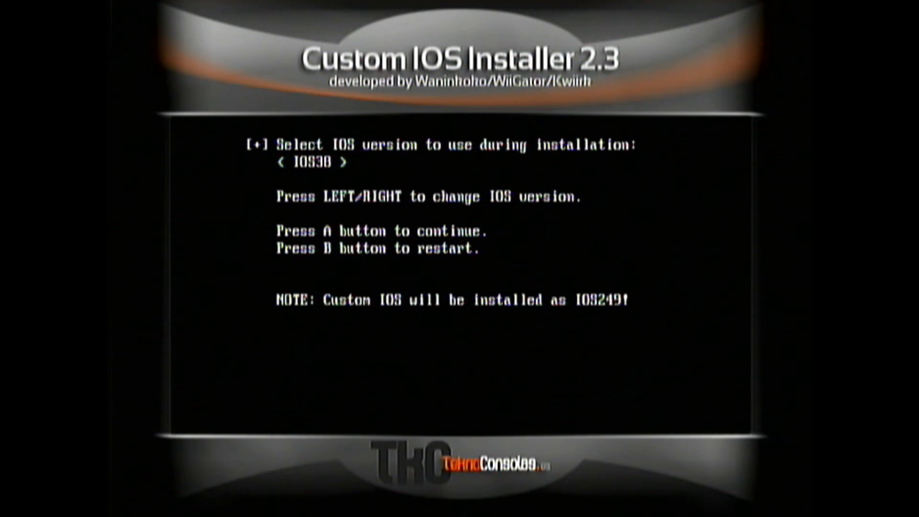
key(left)
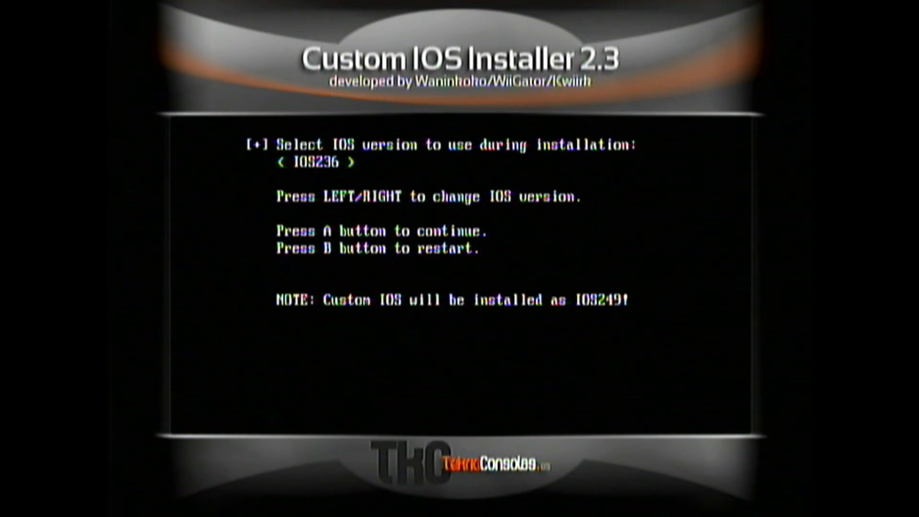
key(a)
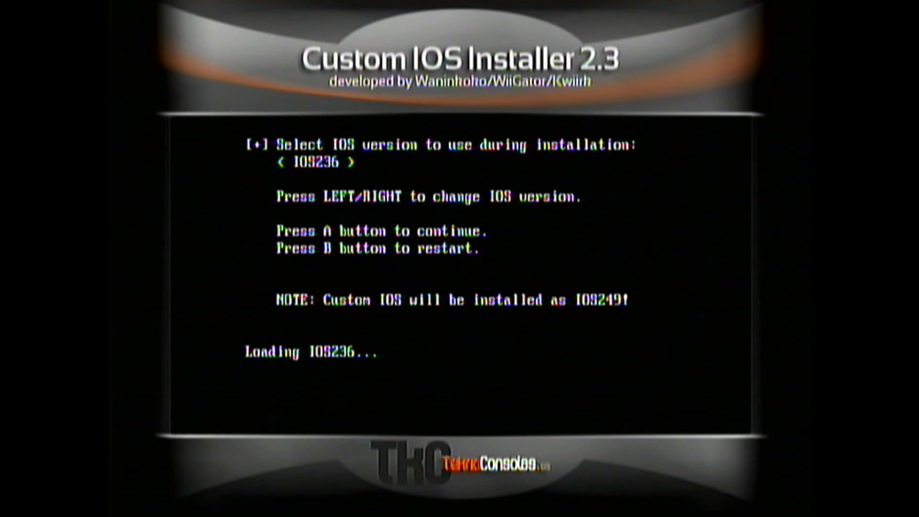
key(a)
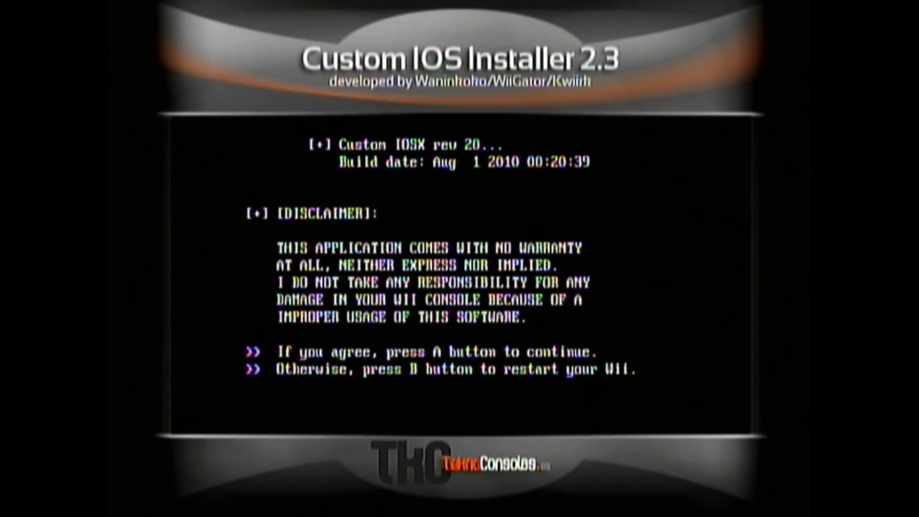
key(a)
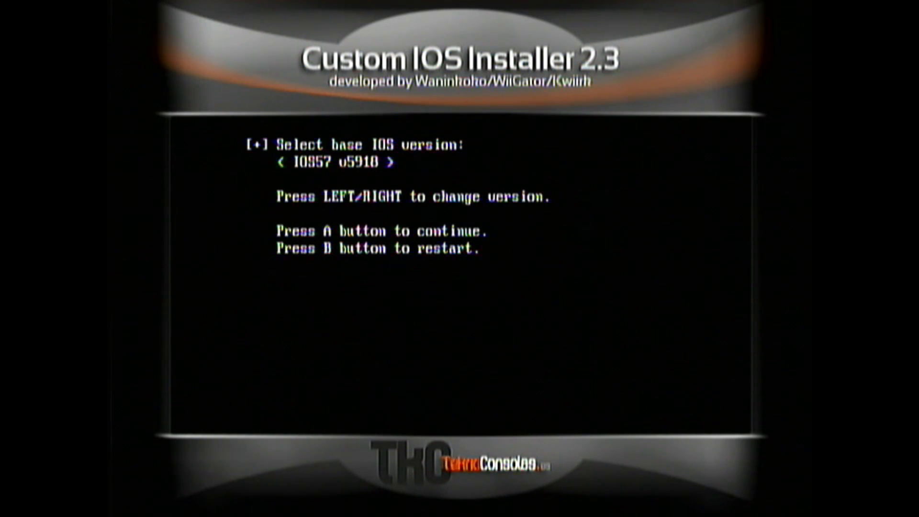
Install base IOS56 v5661 into slot IOS249 via WAD installation from the Wii SD slot
key(Left)
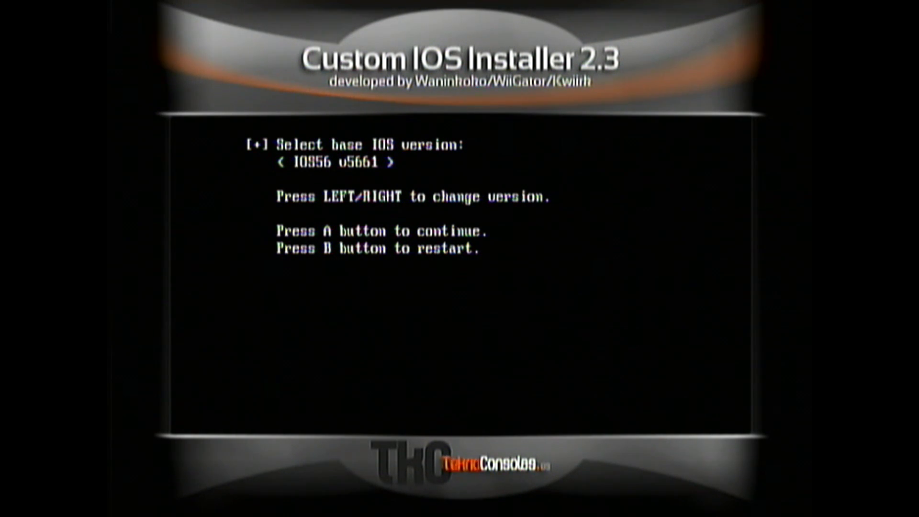
key(a)
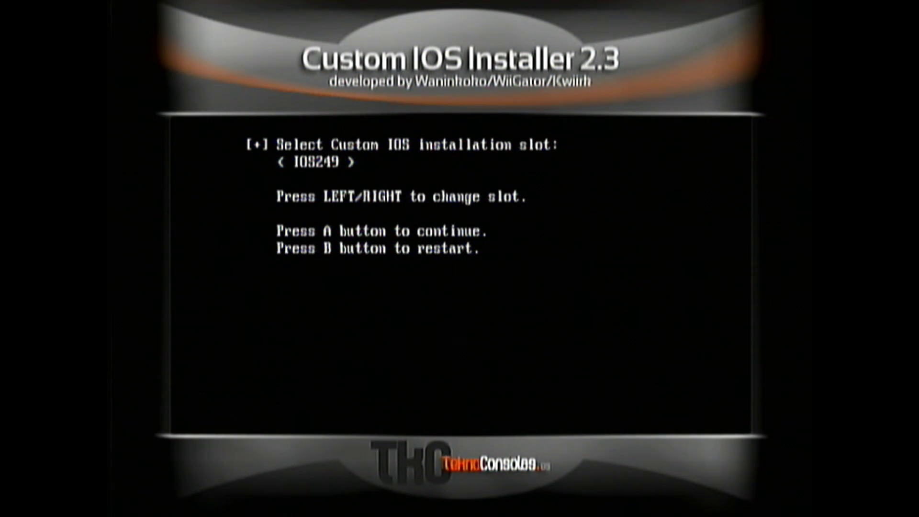
key(a)
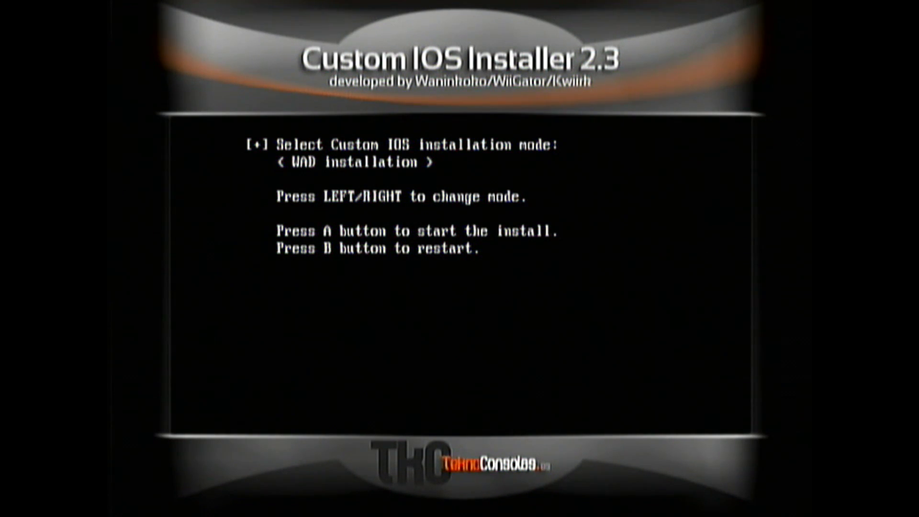
key(a)
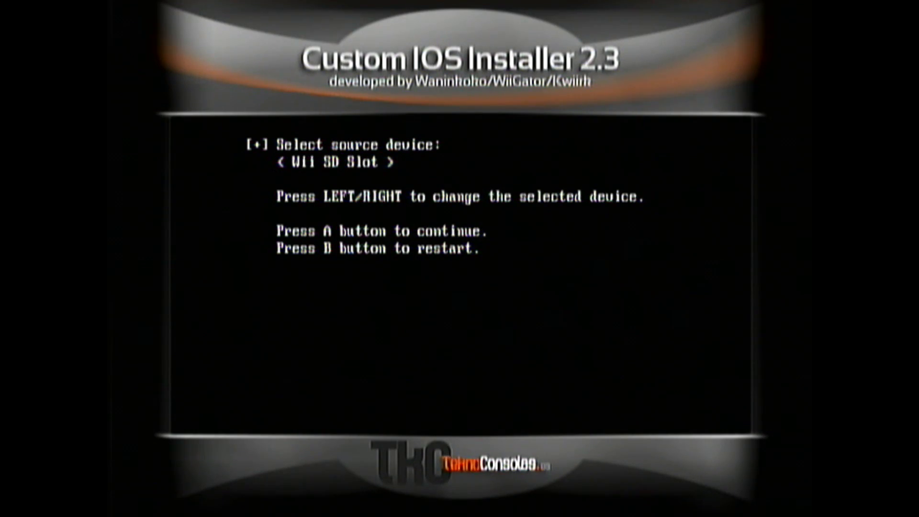
key(a)
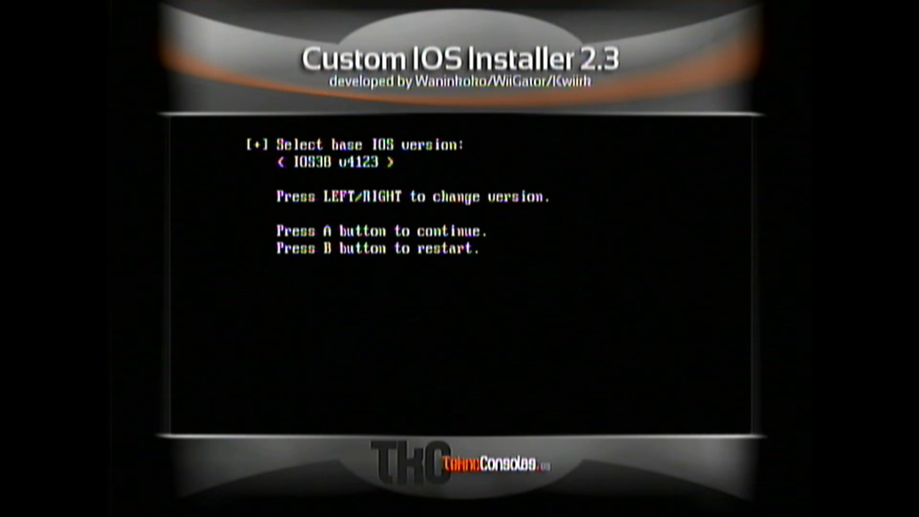
Install base IOS38 v4123 into slot IOS250 from the Wii SD slot
key(a)
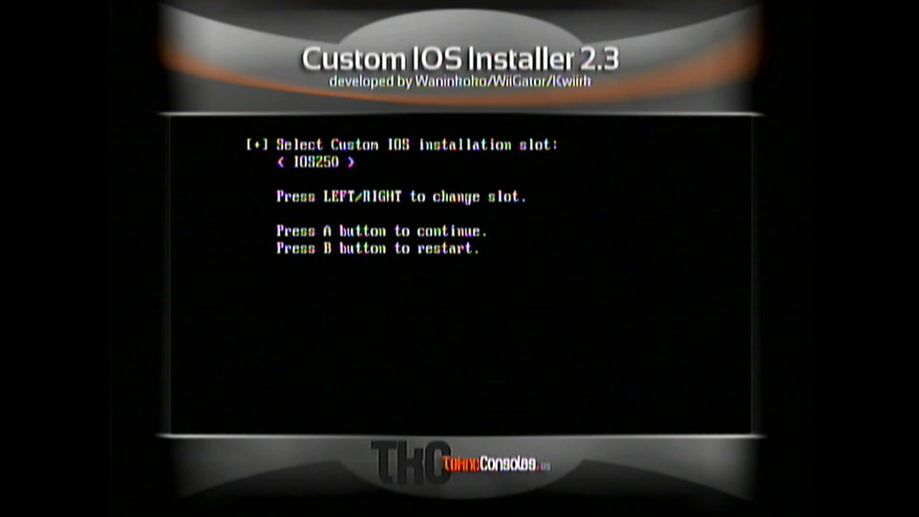
key(a)
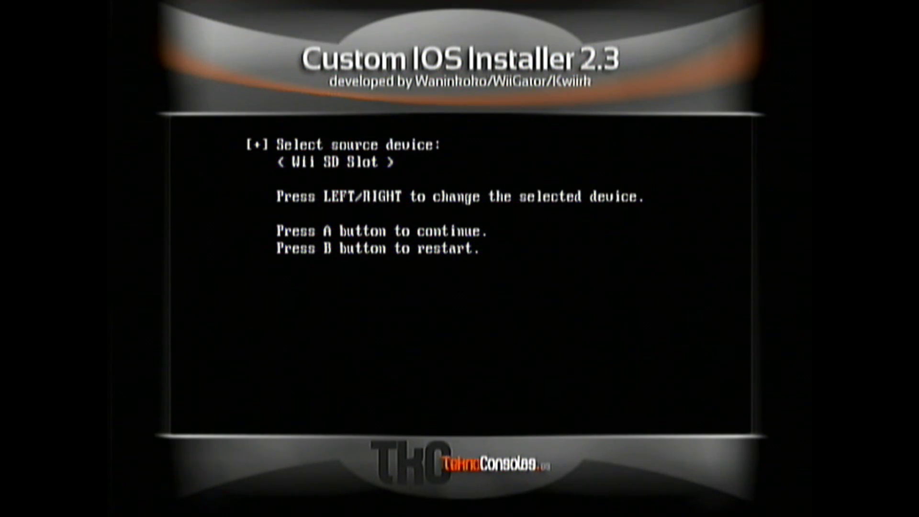
key(a)
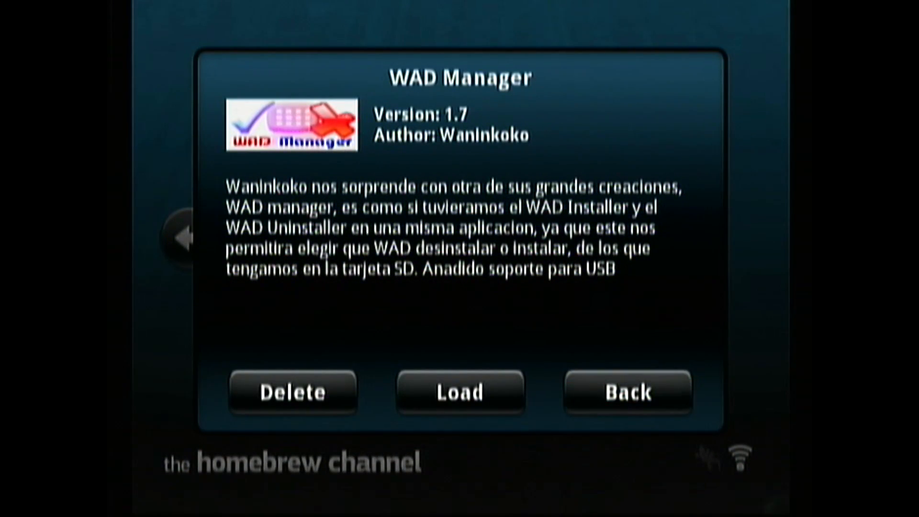
Run WAD Manager on IOS250 and install USB Loader GX-UNEO_Forwarder.wad
click(459, 391)
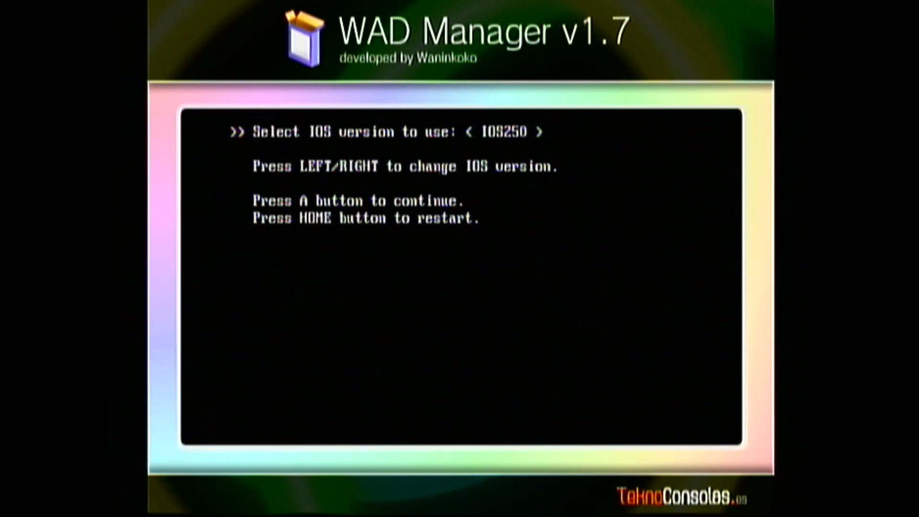
key(Left)
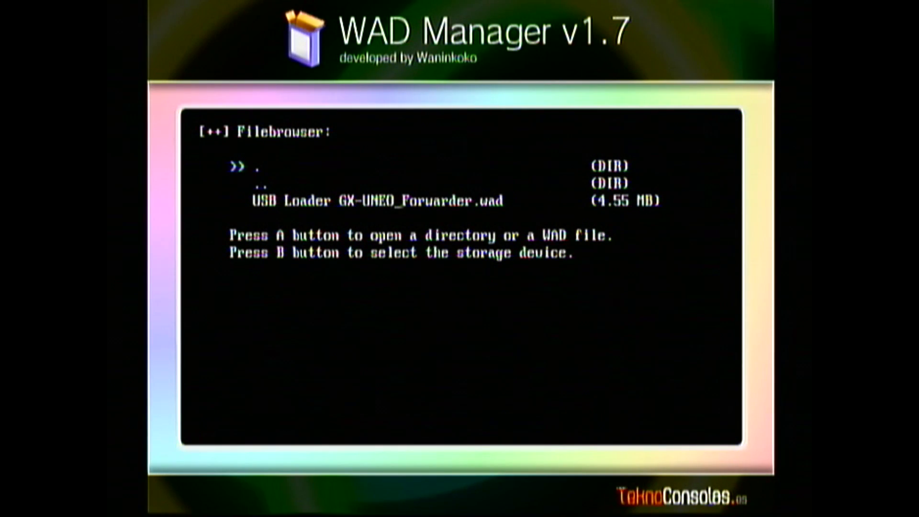
key(down)
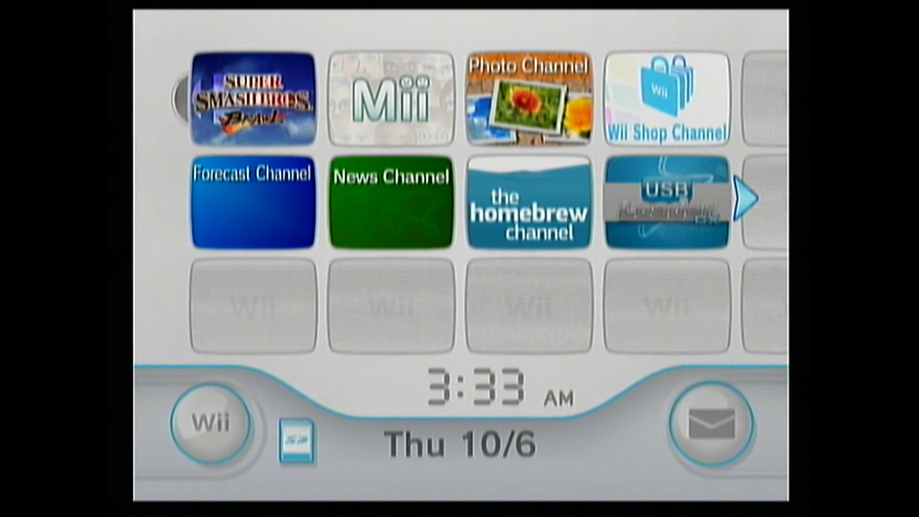
mouse_move(698, 229)
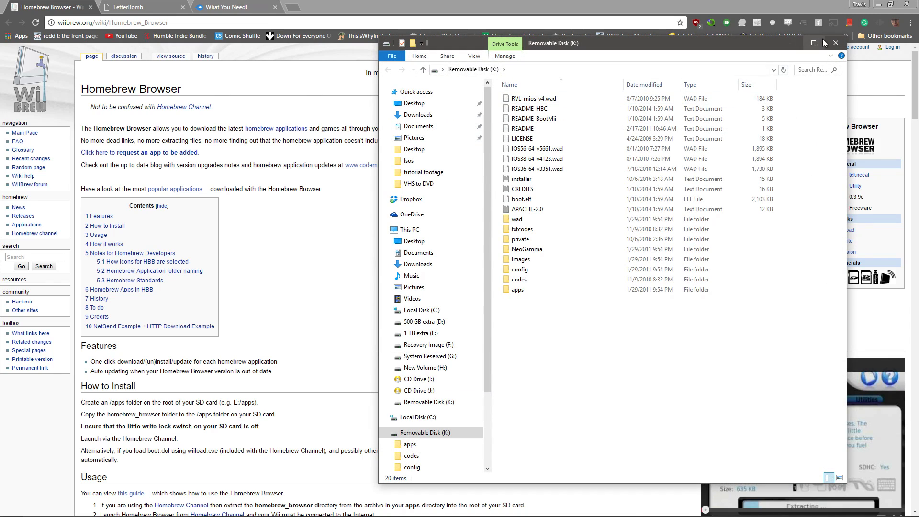
Download homebrew_browser_v0.3.9e from WiiBrew and open the archive from Downloads
click(835, 42)
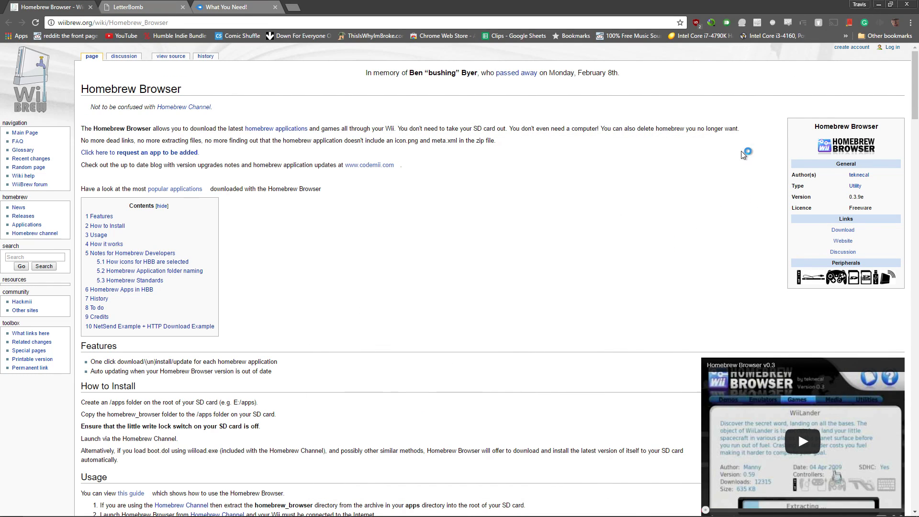
mouse_move(842, 230)
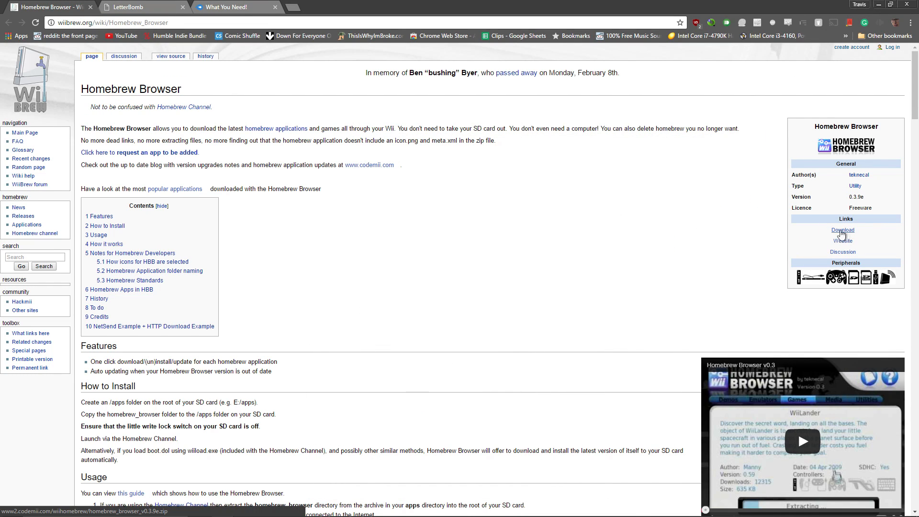
click(843, 230)
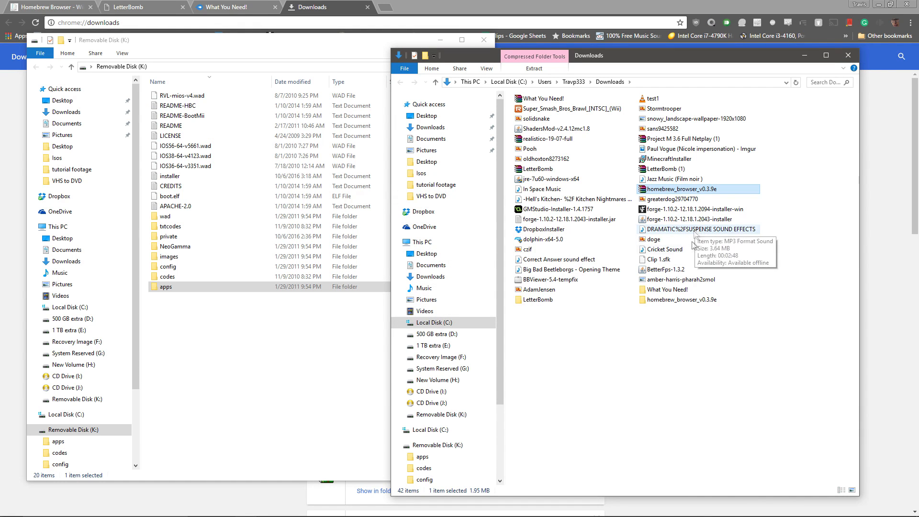
double_click(688, 188)
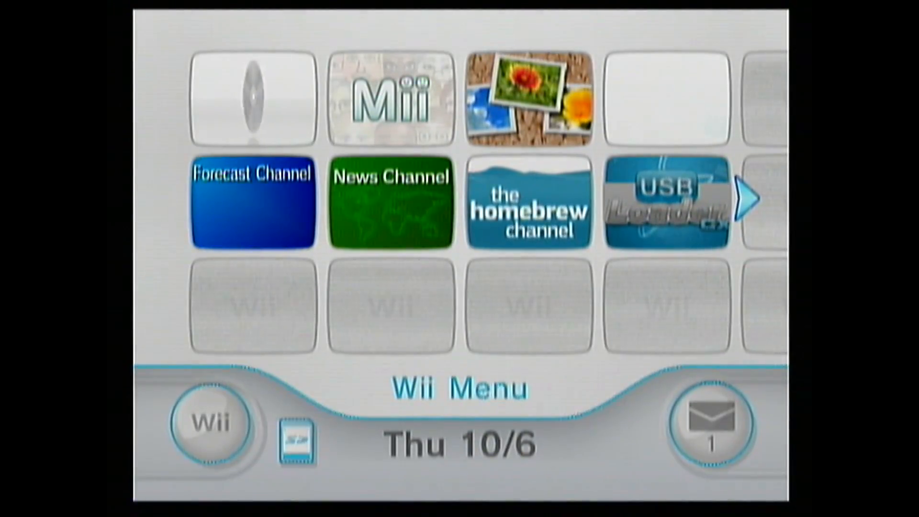
Launch Homebrew Browser and download Wii64 from the Emulators category
click(528, 204)
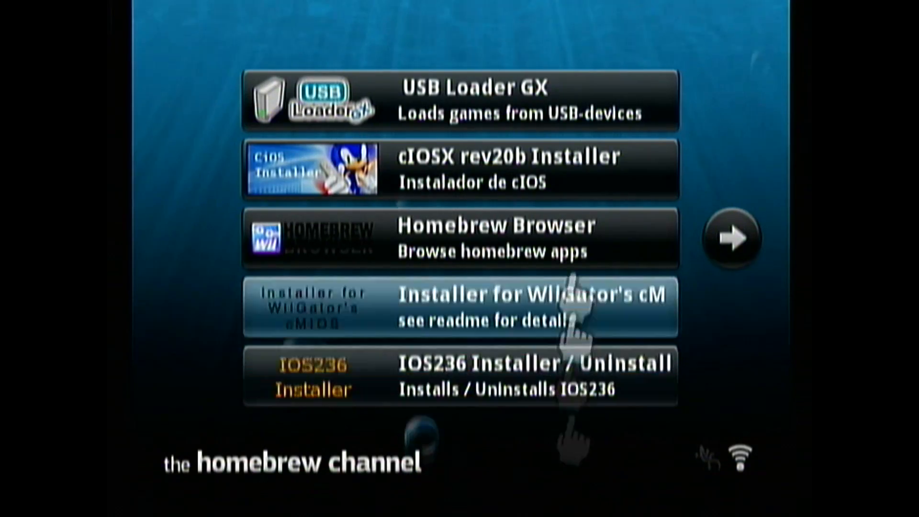
click(462, 237)
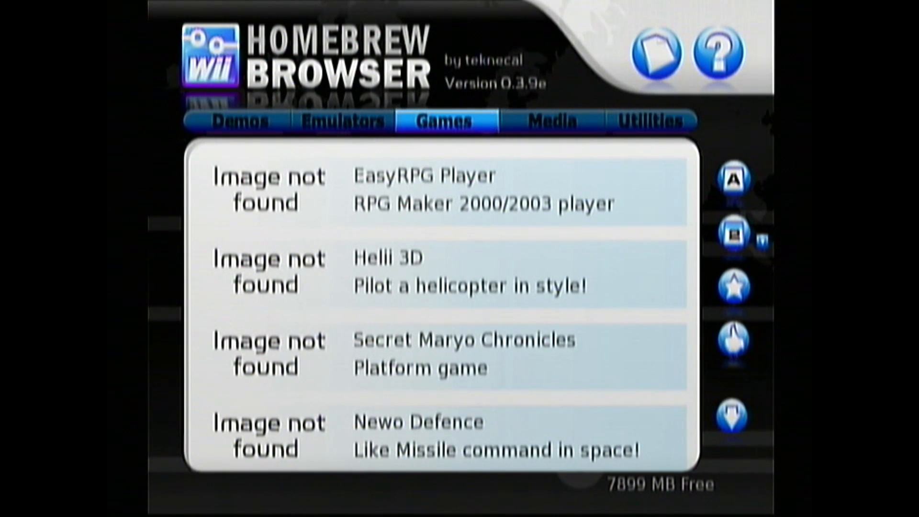
click(339, 122)
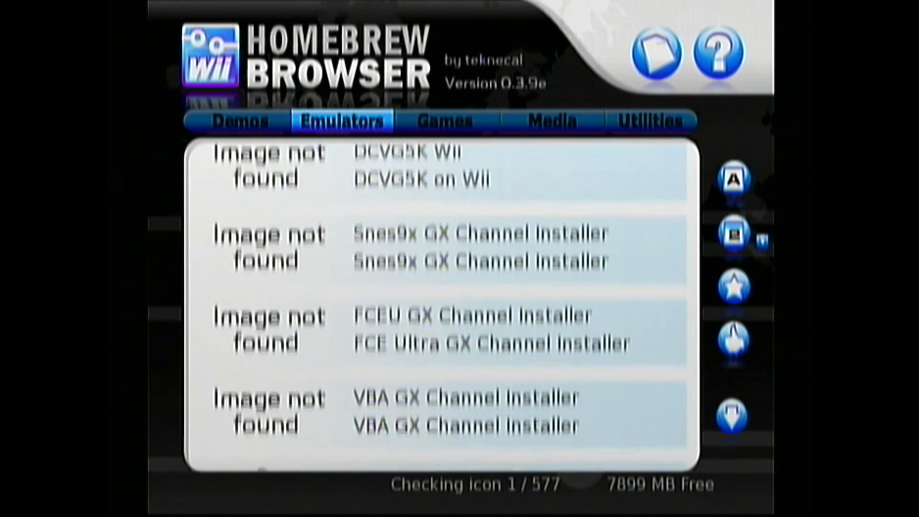
scroll(down, 3)
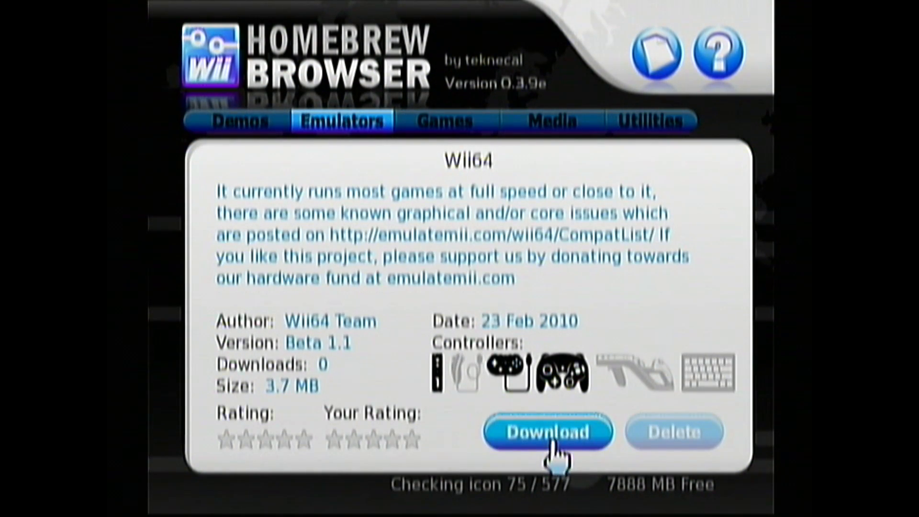
click(547, 431)
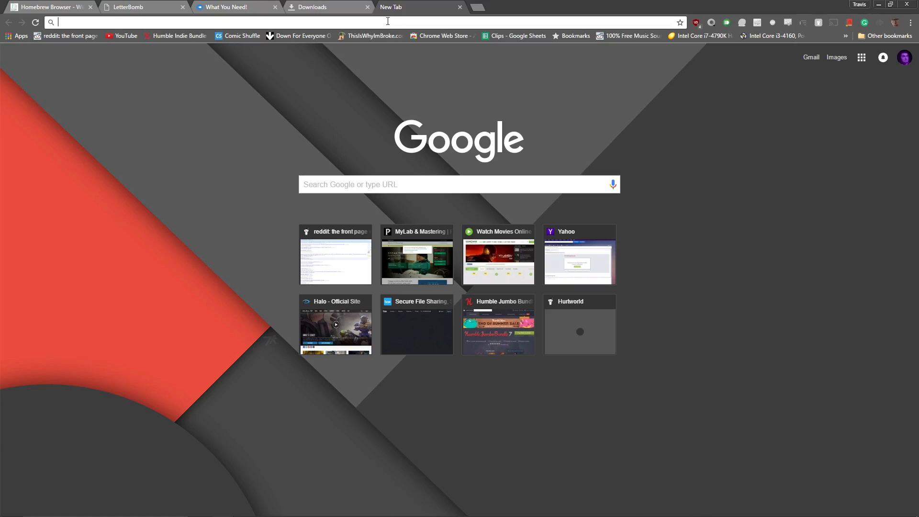
Download the Zelda no Densetsu - Toki no Ocarina (Japan) (Rev B) N64 ROM from Emuparadise
key(Return)
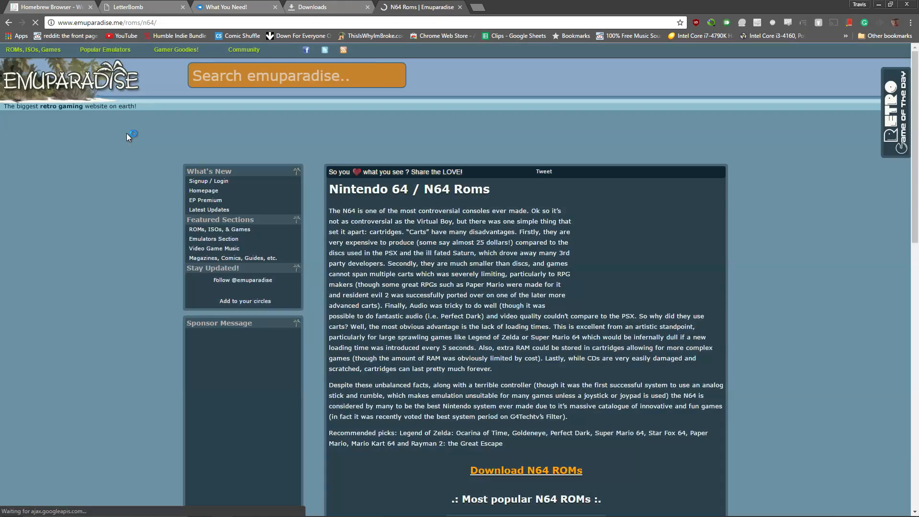
scroll(down, 3)
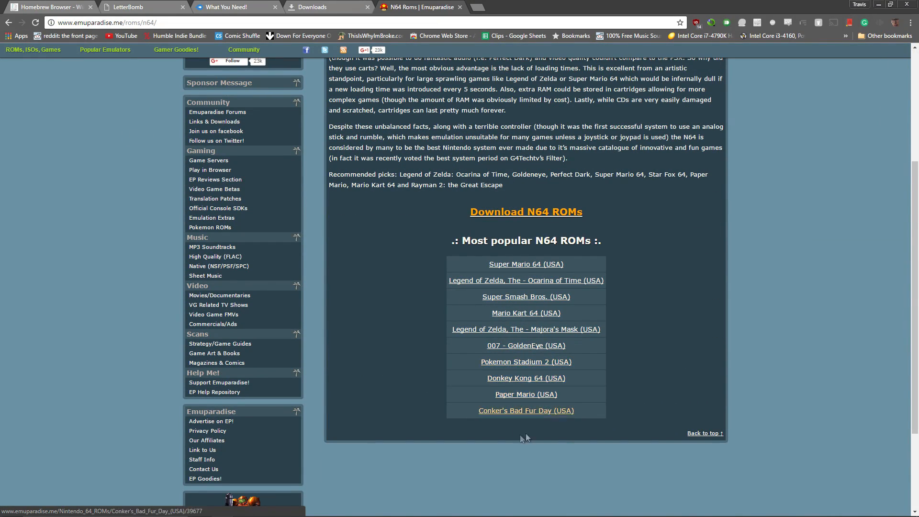
click(525, 280)
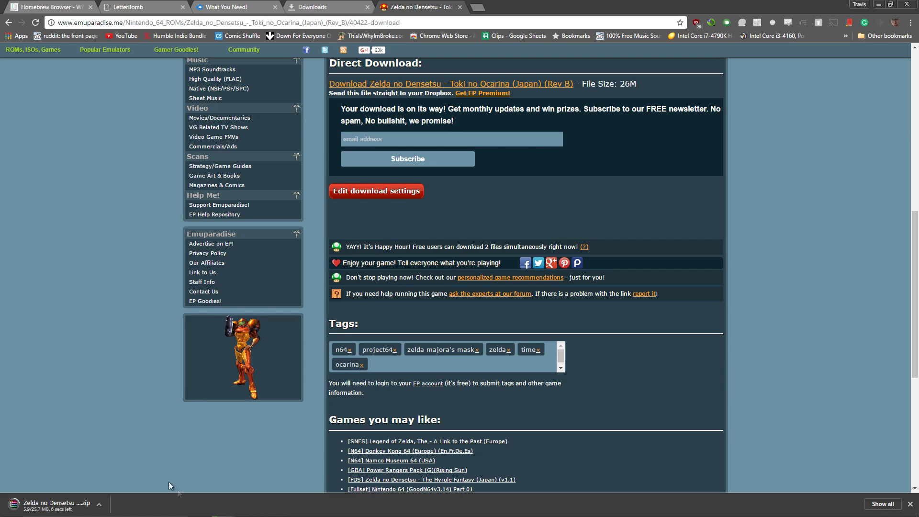
scroll(up, 3)
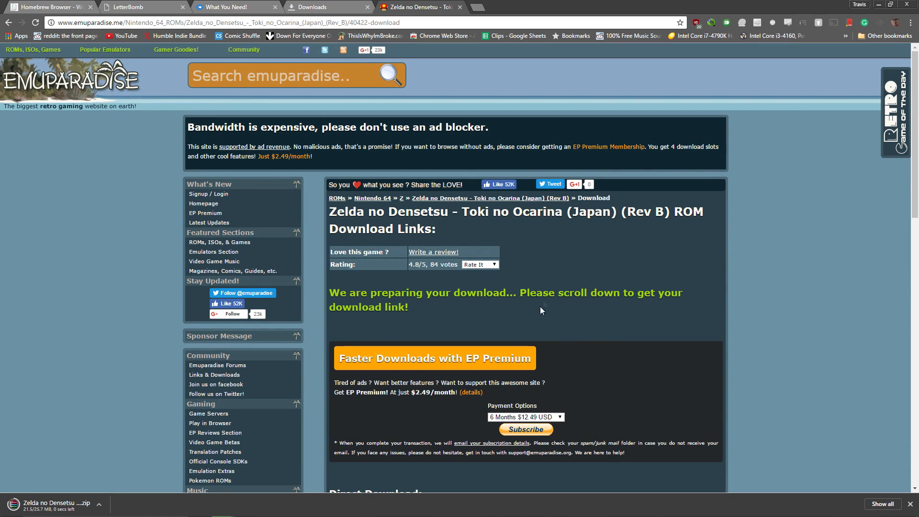
mouse_move(549, 287)
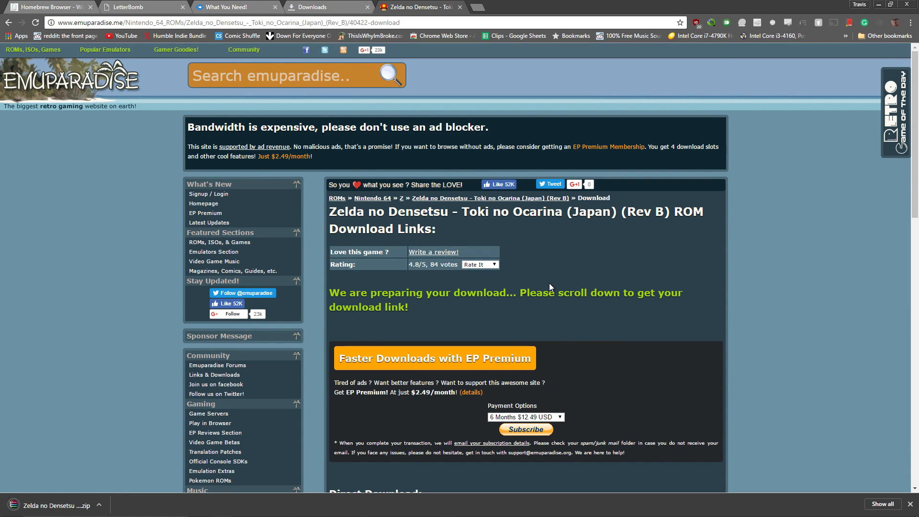
Download the Shrek 2 Game Boy Advance ROM from the GBA listings
click(316, 7)
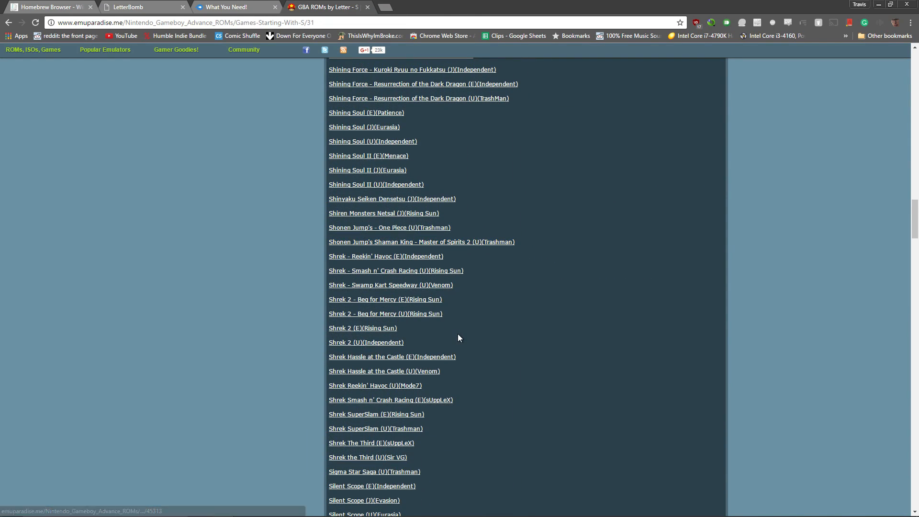
click(385, 298)
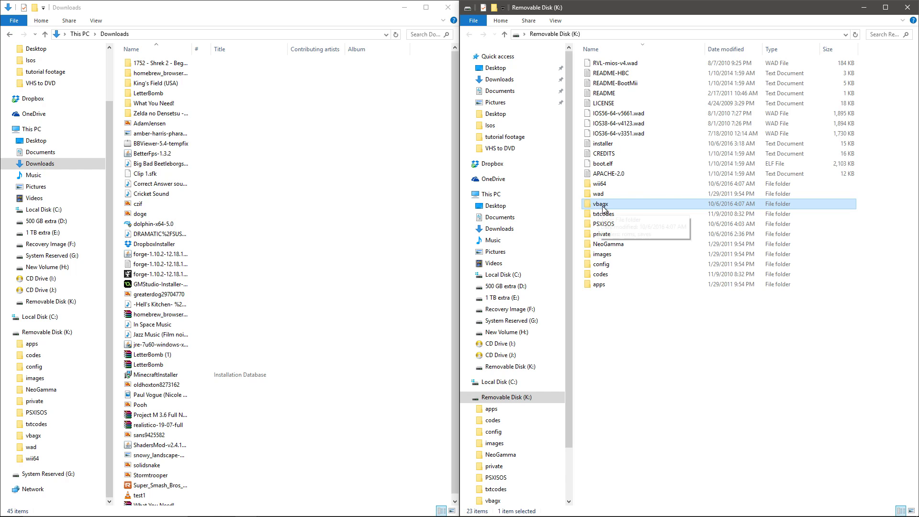
Copy the King's Field and Zelda no Densetsu ROMs into the SD card's vbagx\roms and PSXISOS folders
double_click(599, 203)
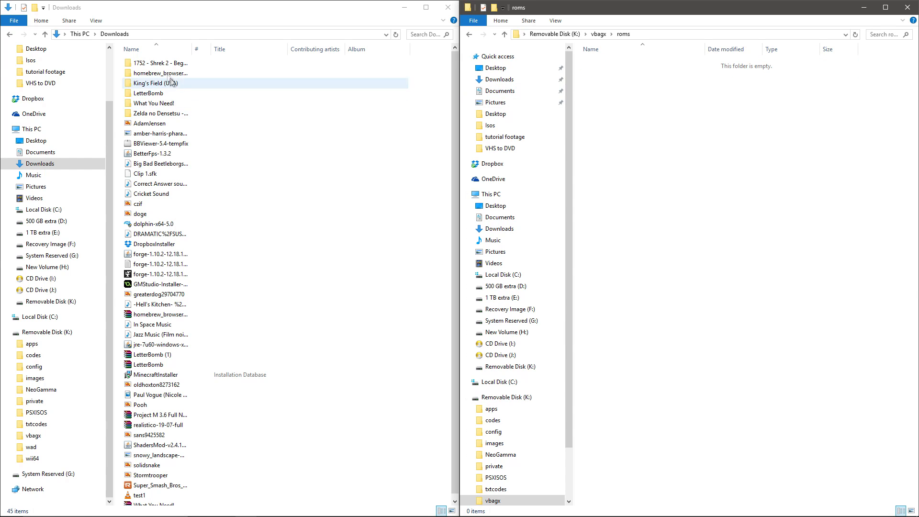
double_click(158, 63)
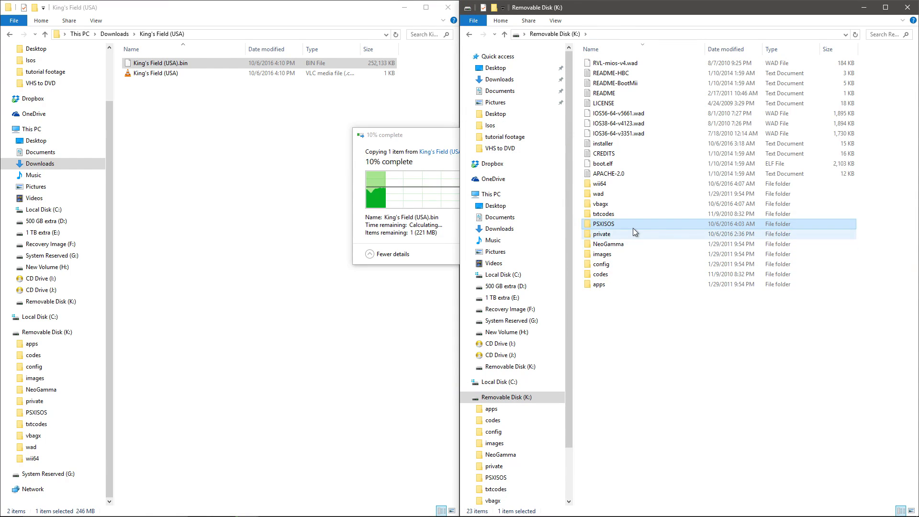
double_click(601, 184)
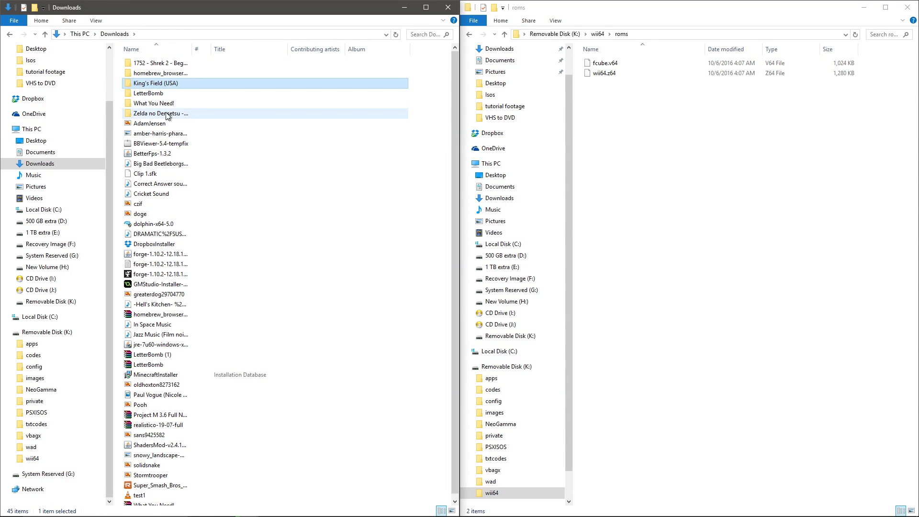
double_click(161, 112)
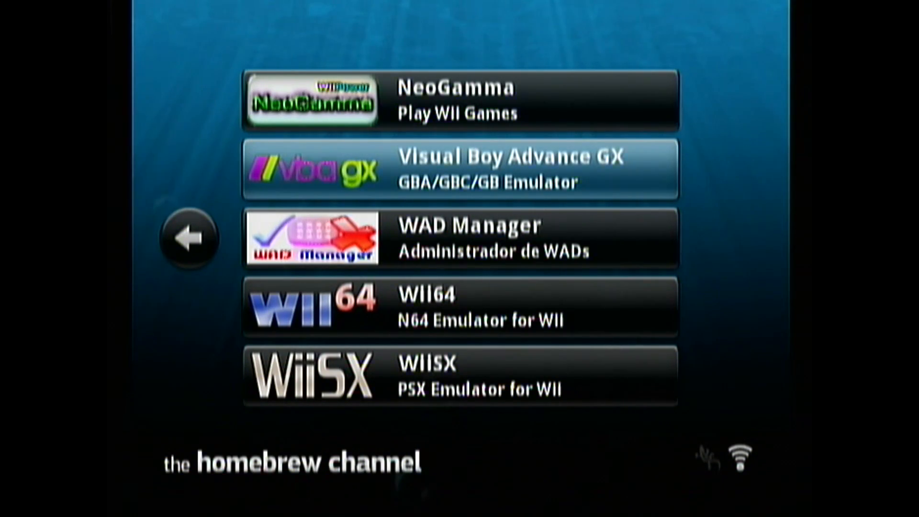
Launch Wii64 from the Homebrew Channel, load the Zelda ROM and reach its save-file selection screen
click(462, 169)
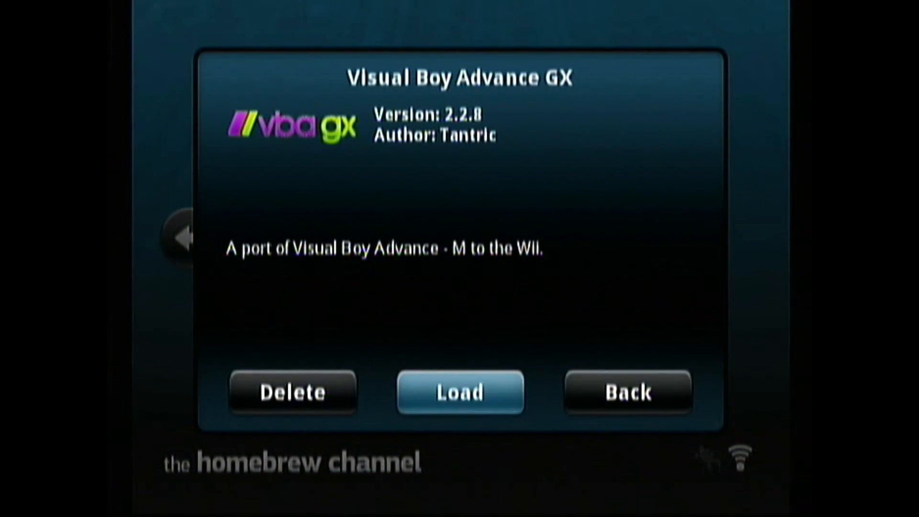
click(459, 392)
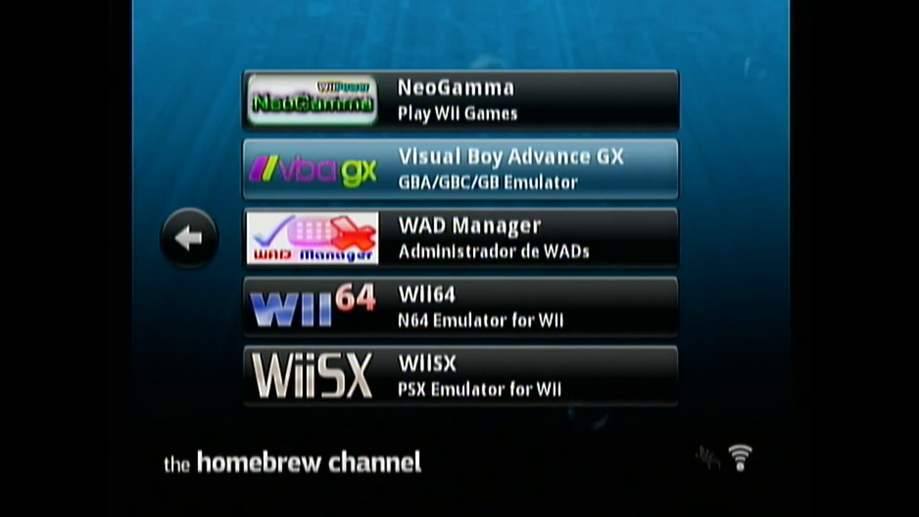
click(460, 307)
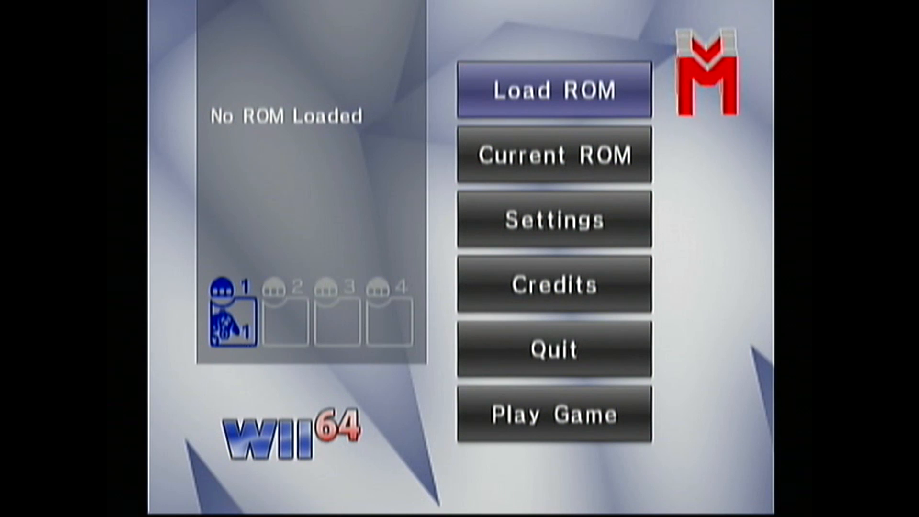
click(553, 90)
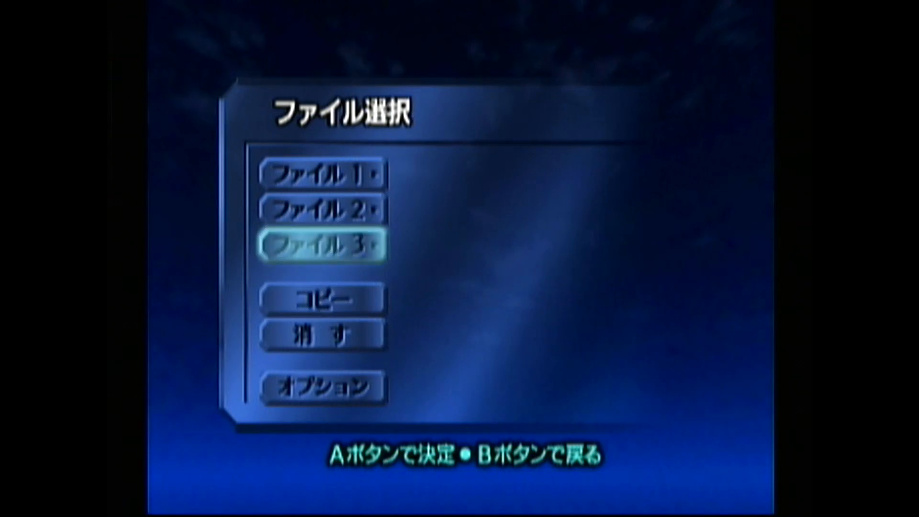
click(326, 244)
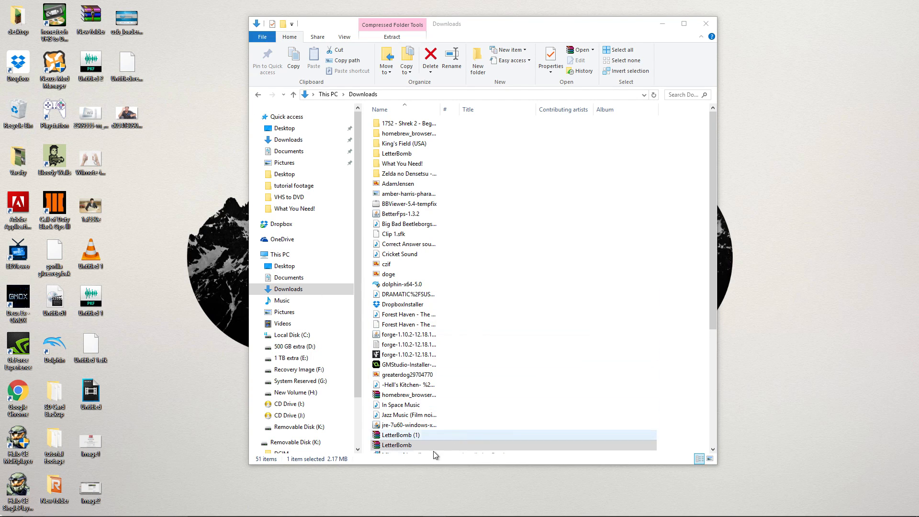
Check the LetterBomb archive's actions and browse into the Zelda no Densetsu download folder
right_click(396, 445)
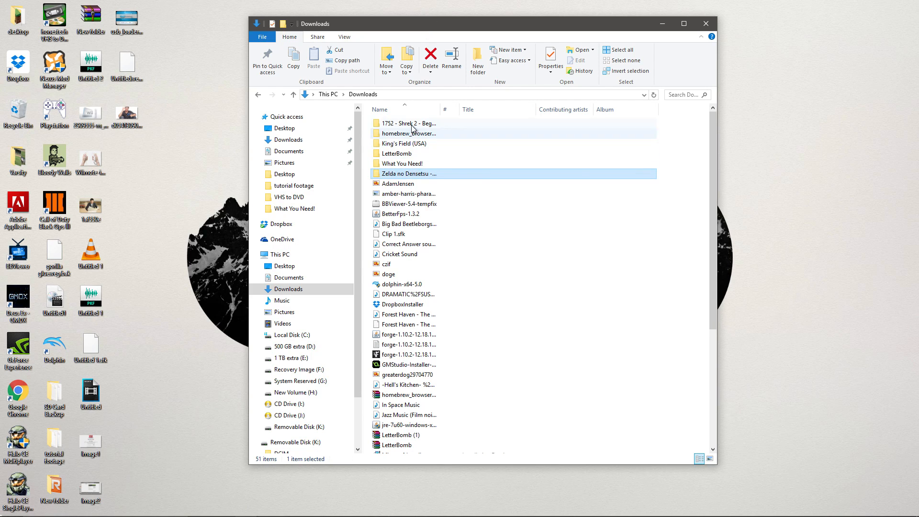
double_click(397, 153)
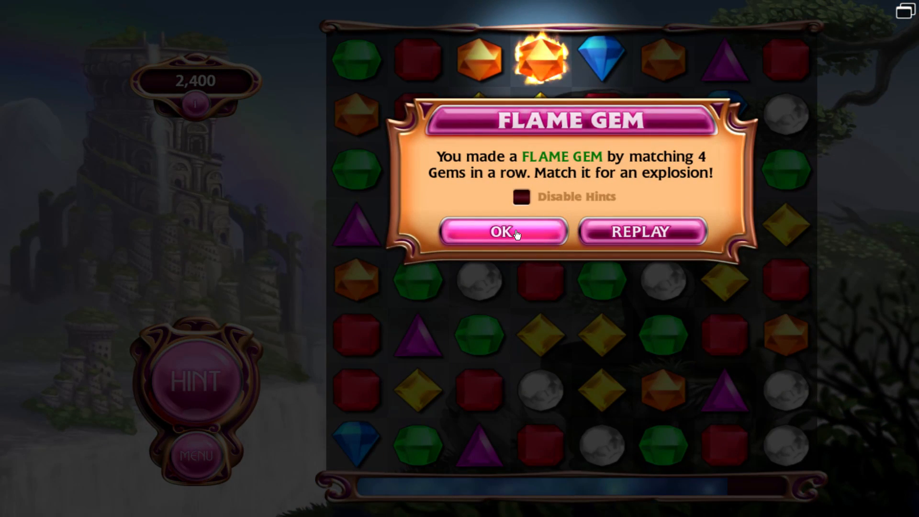
Dismiss the Flame Gem explanation popup to resume play at 2,400 points
click(501, 231)
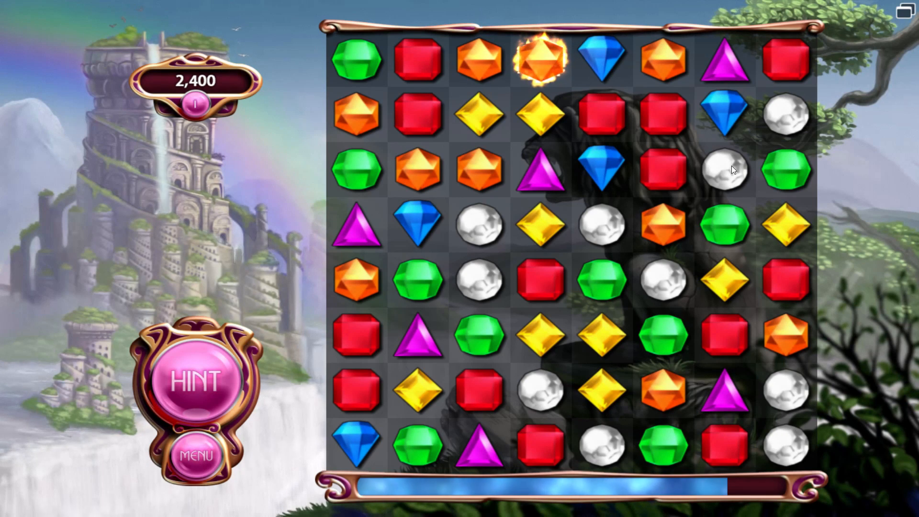
mouse_move(575, 82)
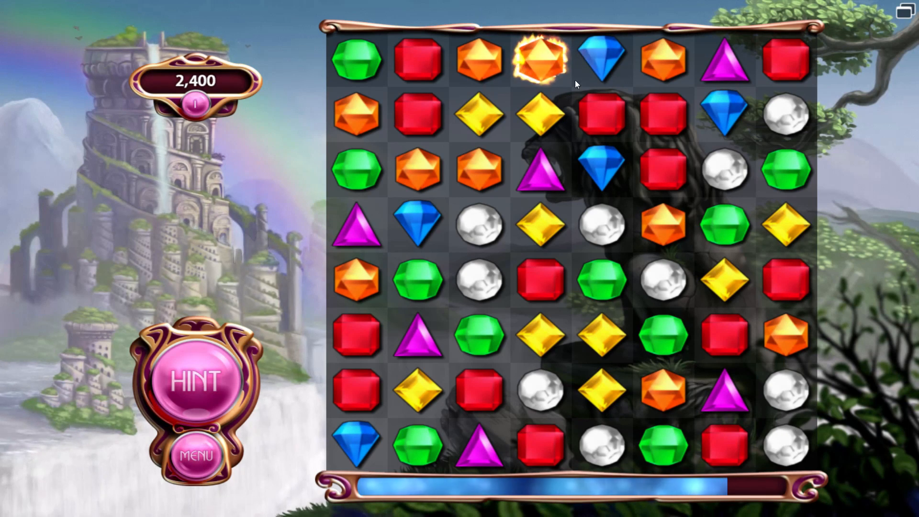